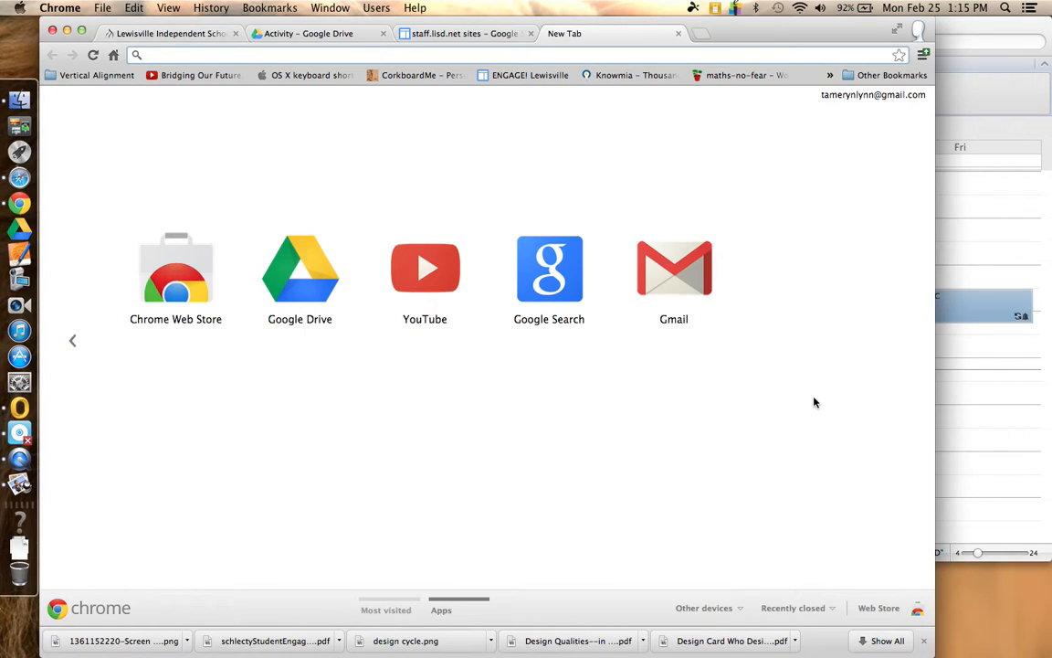
mouse_move(437, 163)
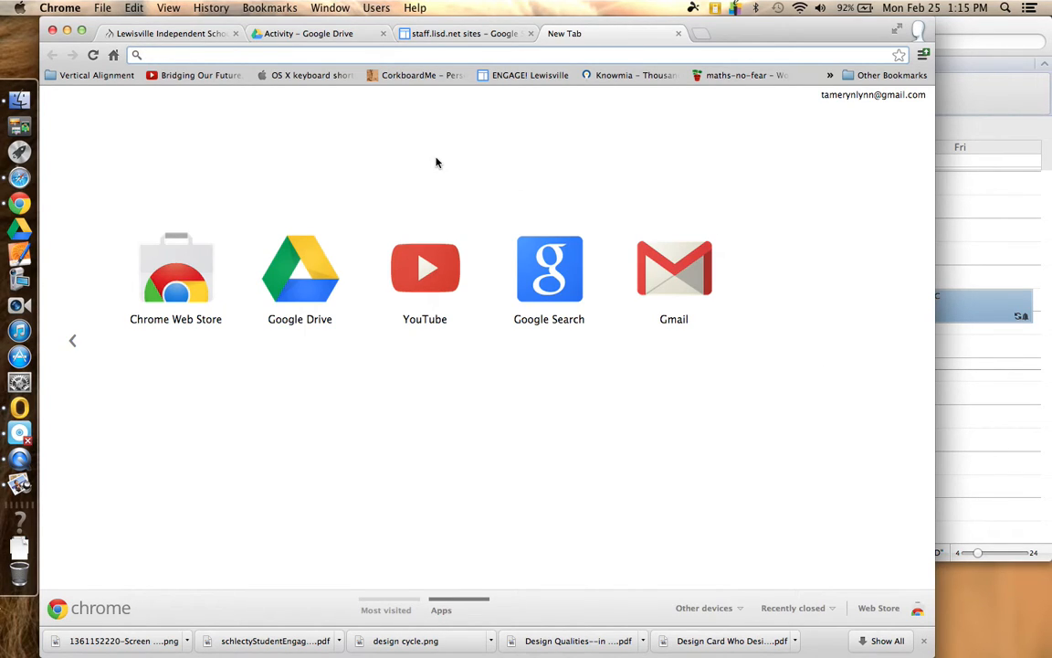
left_click(165, 54)
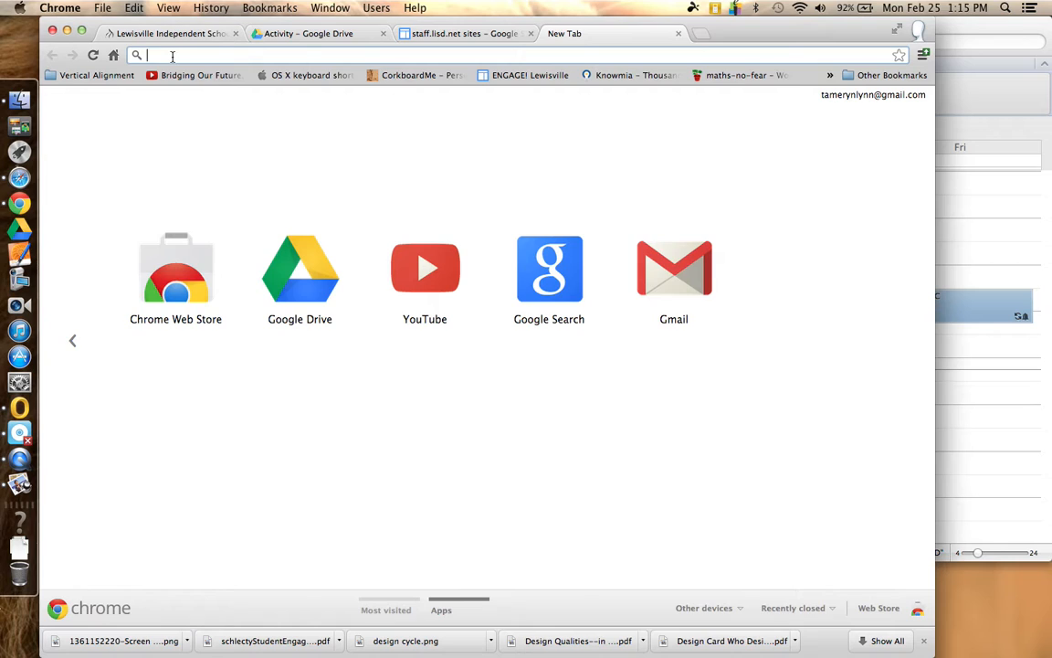
type("www.edmodo.com")
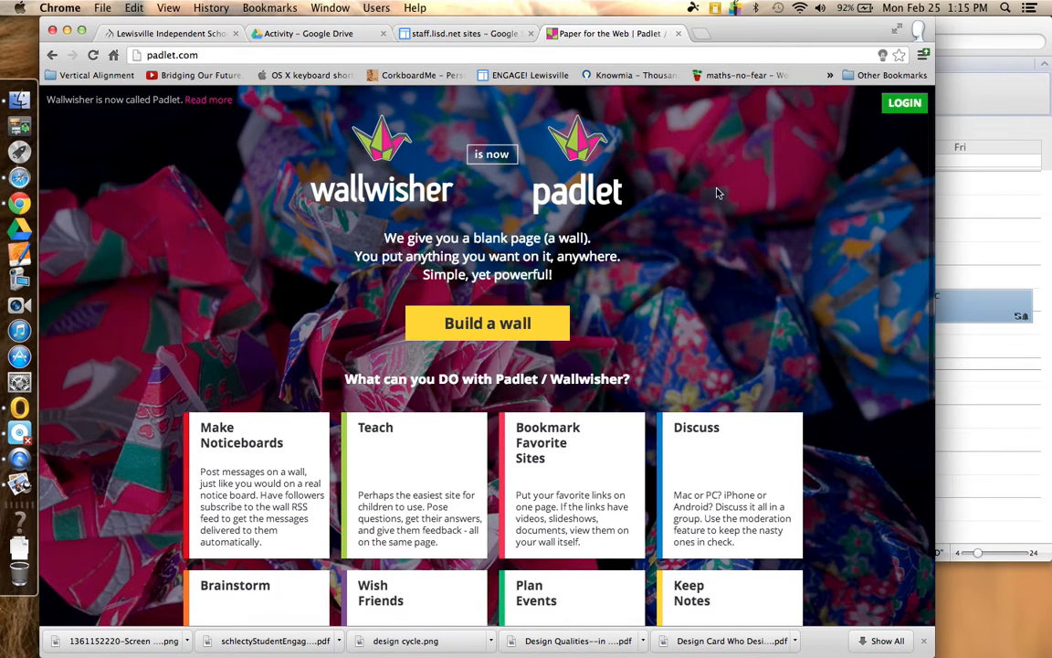
mouse_move(720, 205)
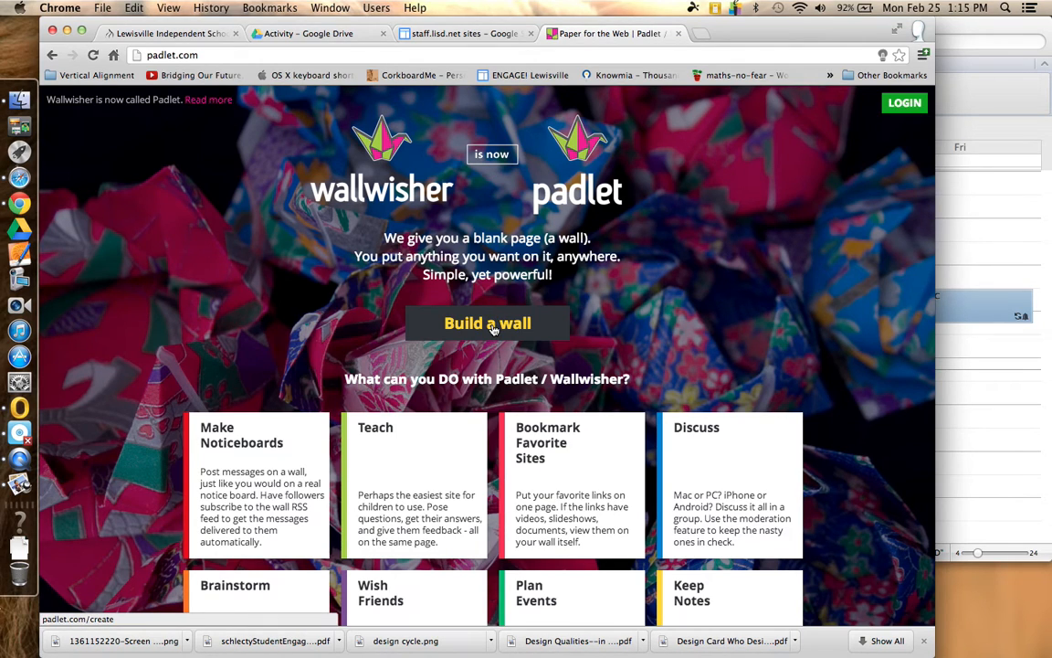
Start a new wall with the yellow 'Build a wall' button on padlet.com.
left_click(486, 321)
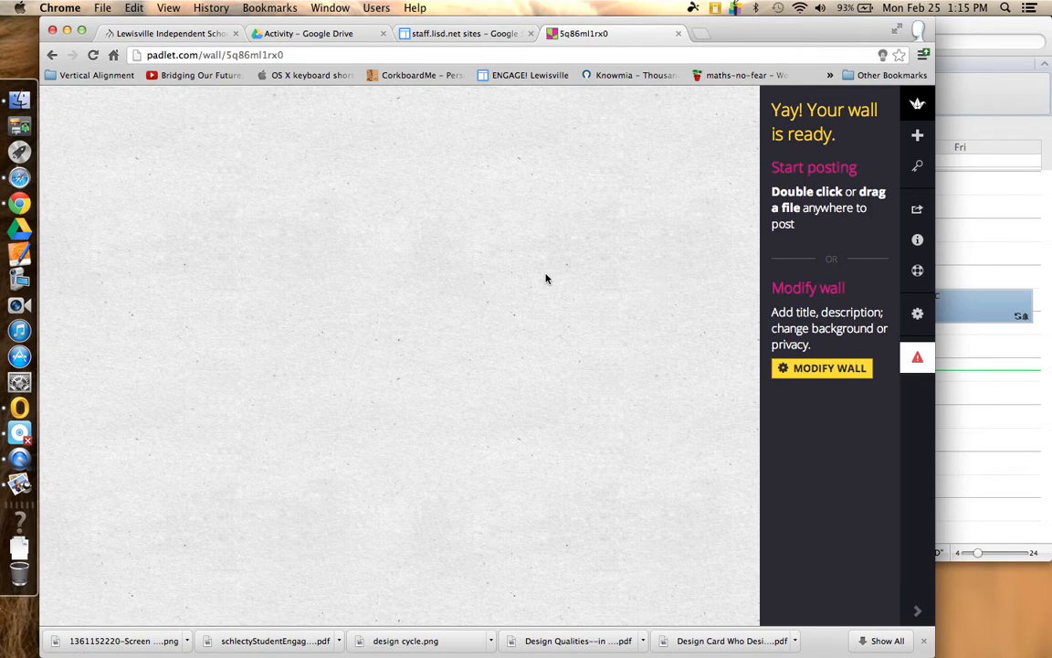
mouse_move(343, 190)
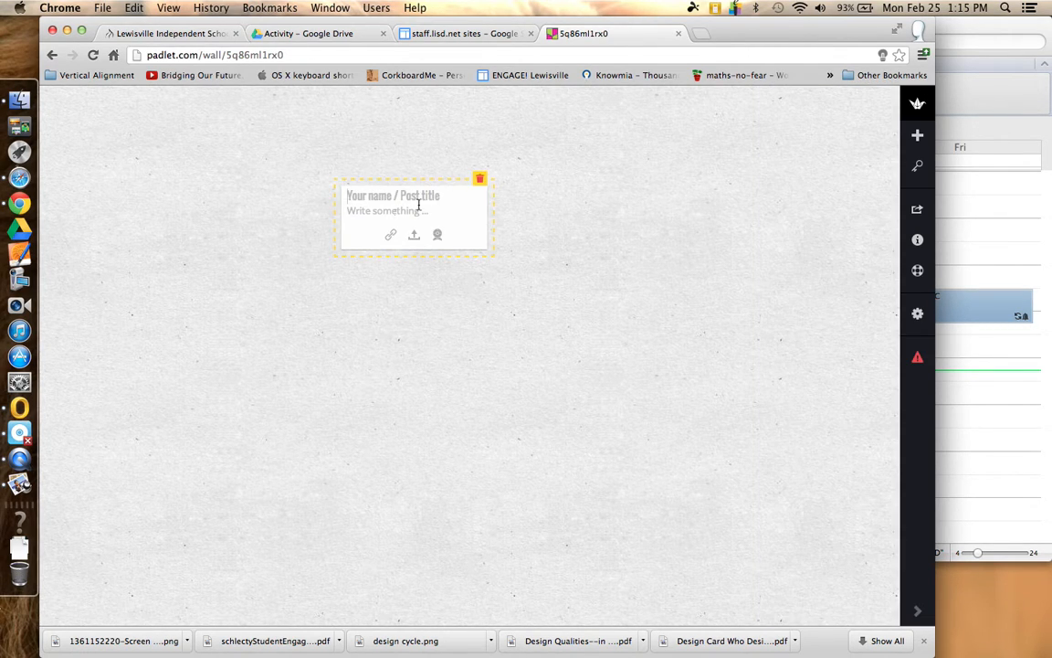
Create a post titled 'Tammy' with body 'This is a demo of padlet!!' on the wall.
left_click(411, 210)
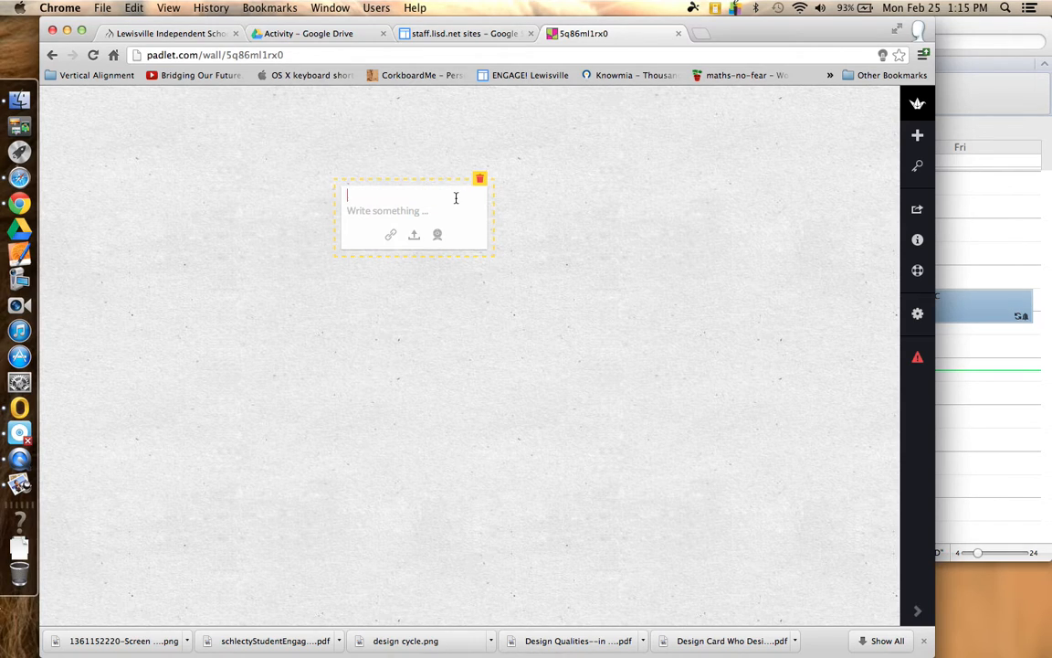
type("Tammy")
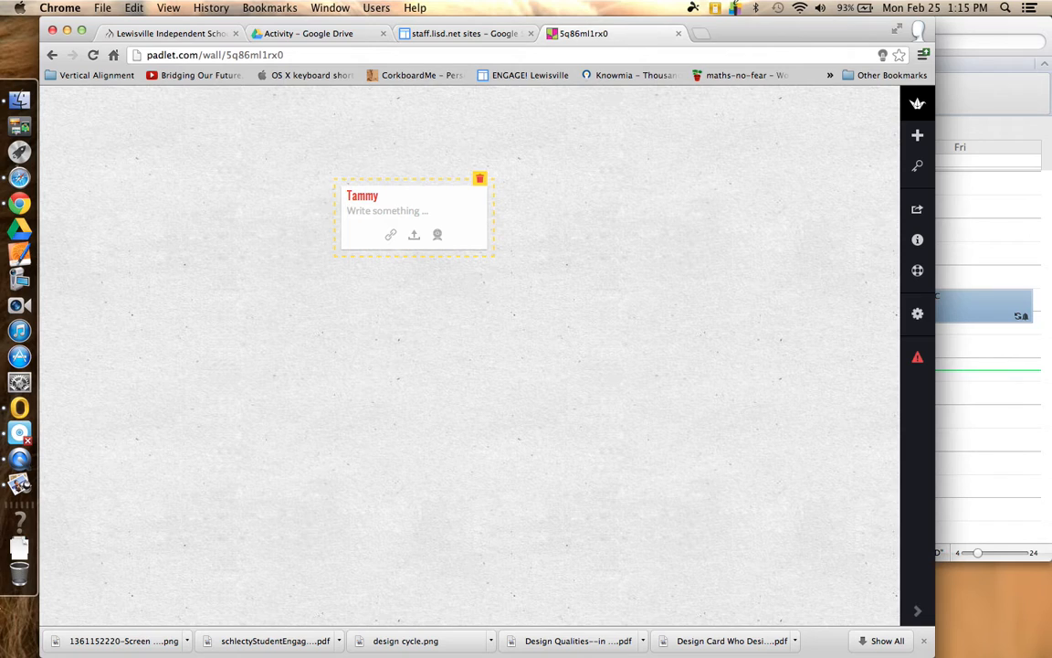
type("T")
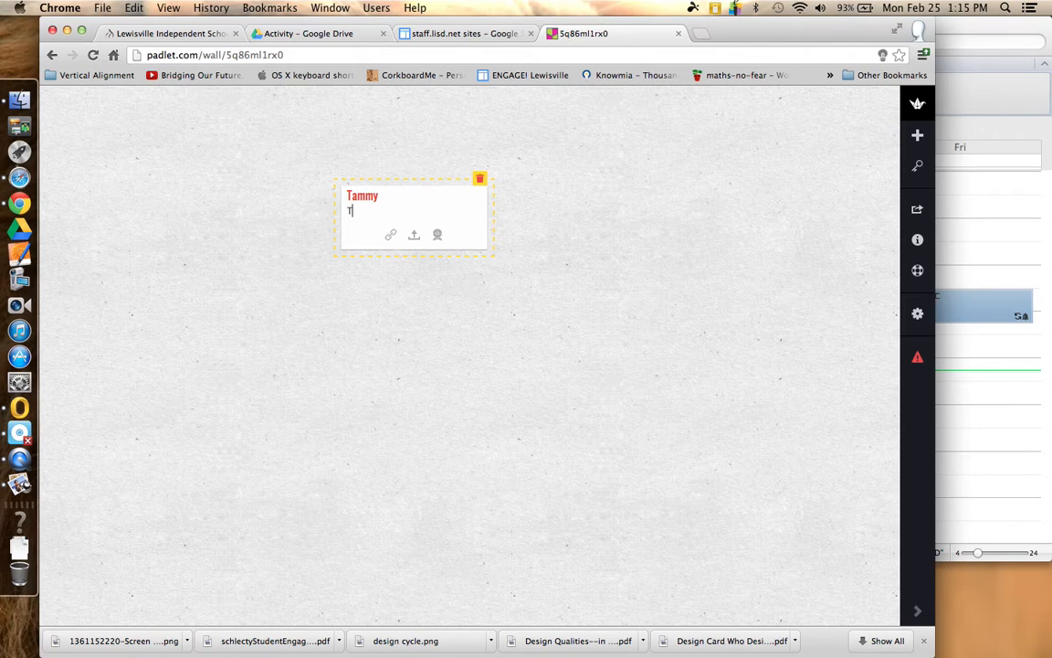
type("his is a demo")
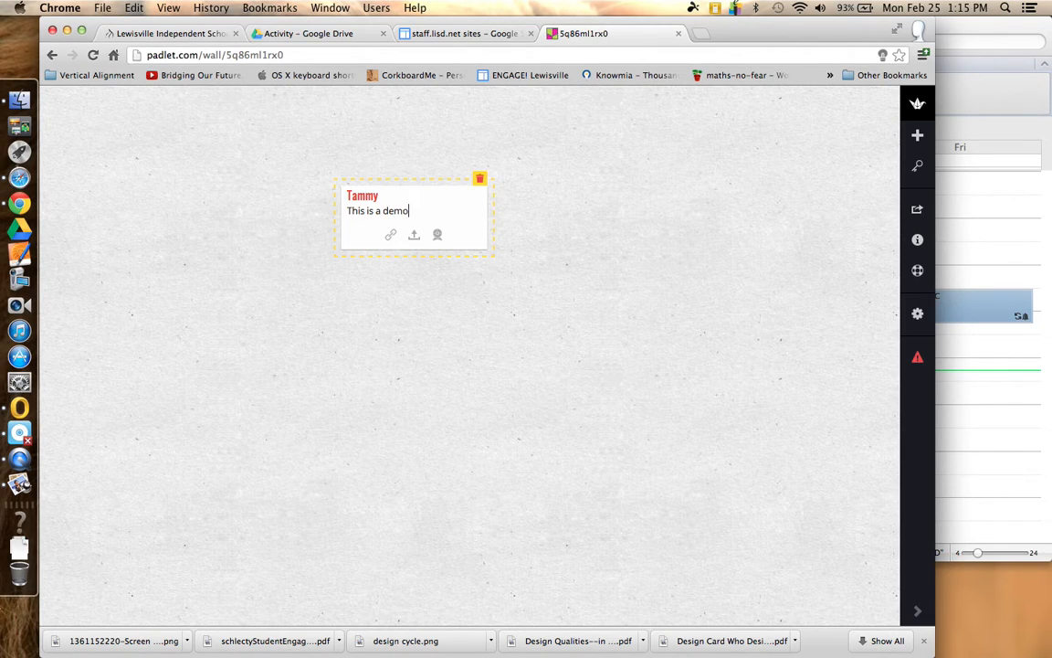
type("of padlet")
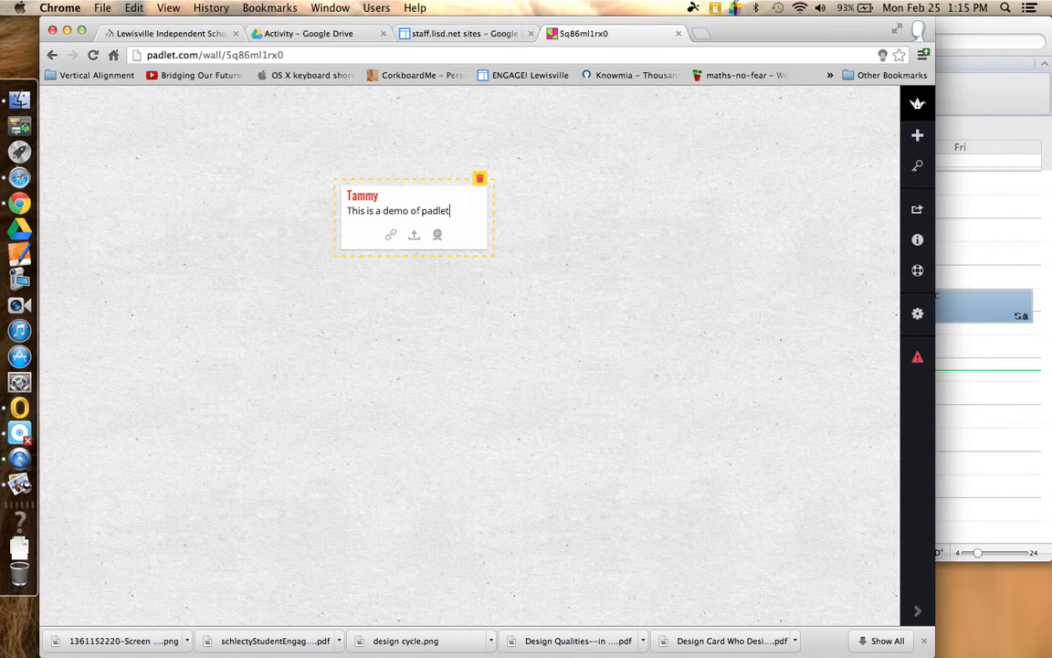
type("!!")
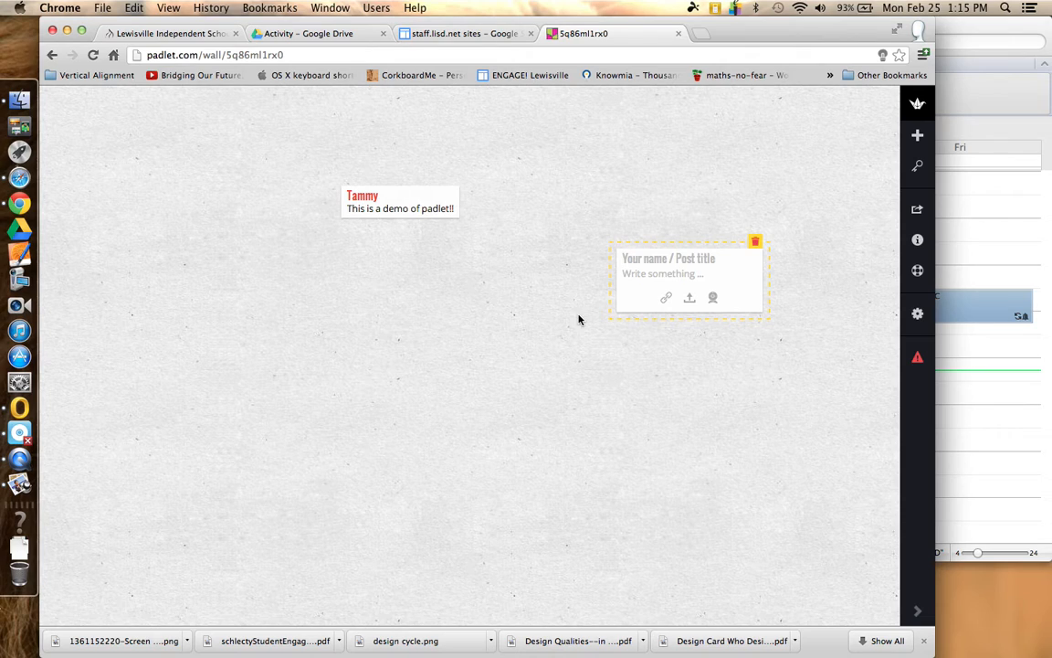
mouse_move(453, 347)
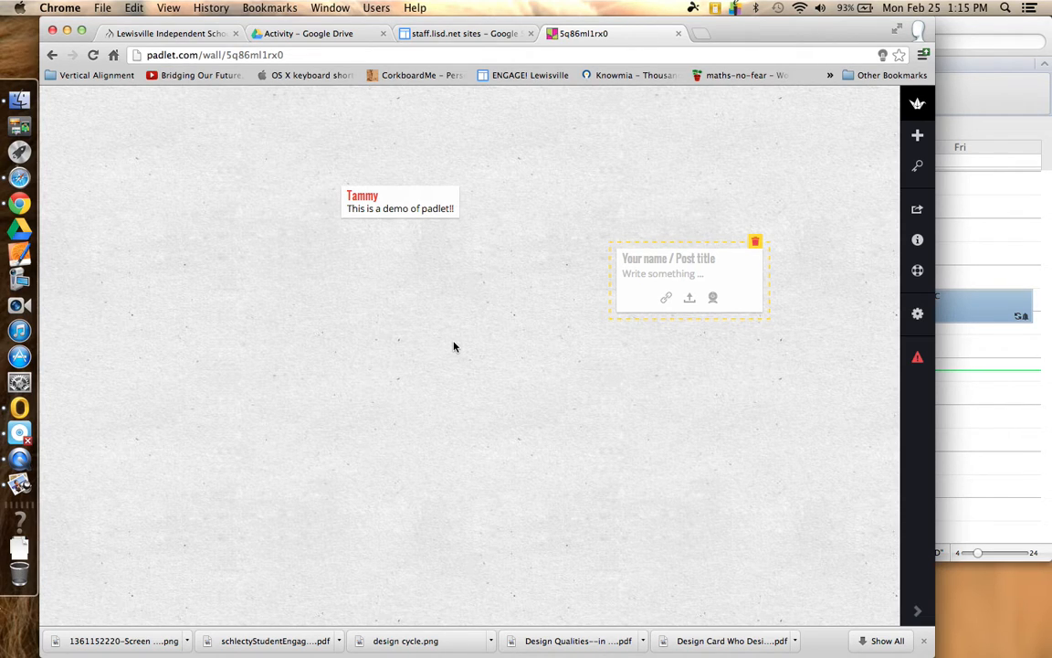
mouse_move(491, 172)
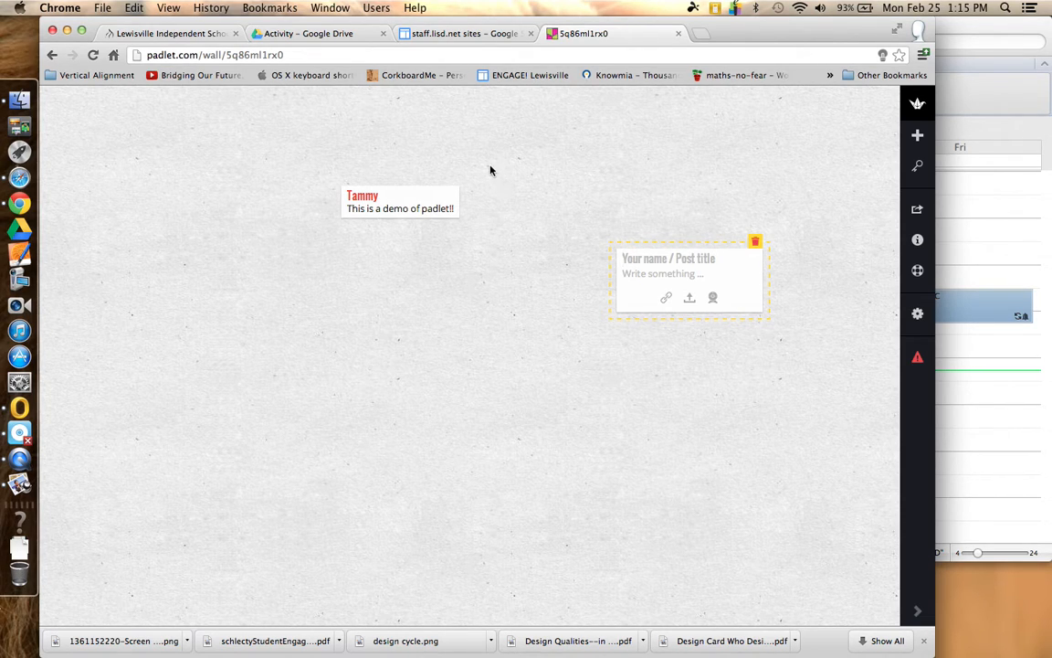
mouse_move(508, 149)
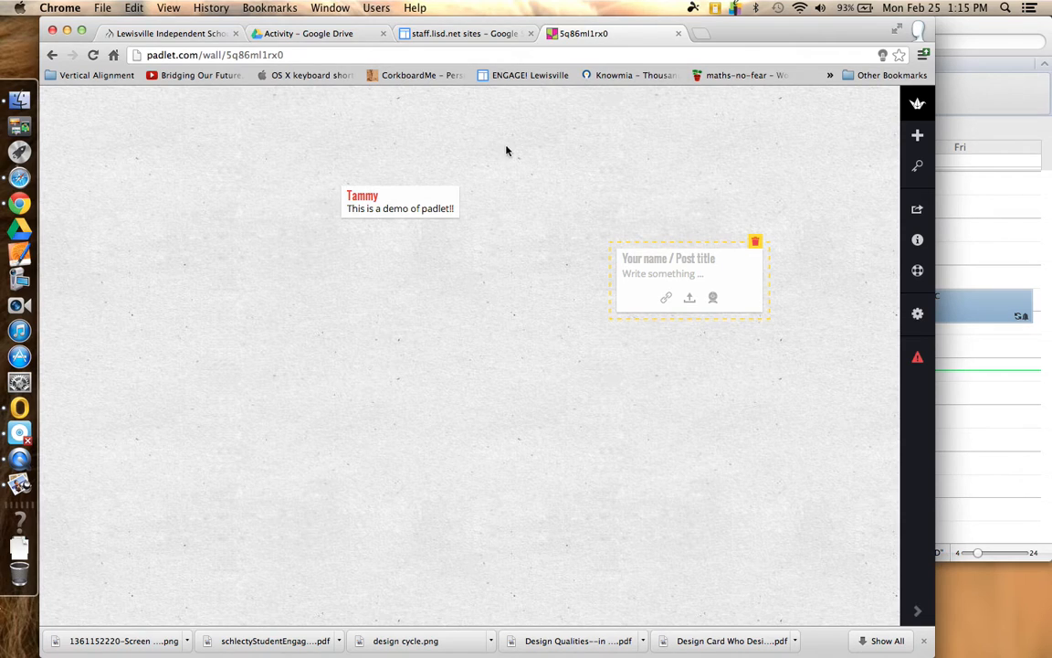
mouse_move(475, 148)
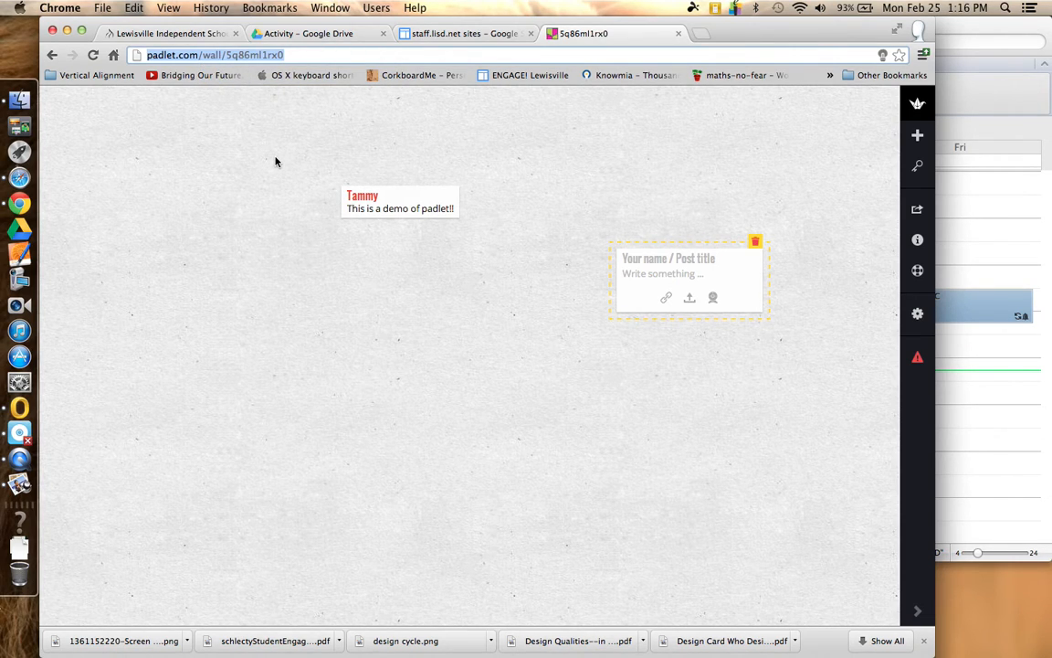
mouse_move(529, 186)
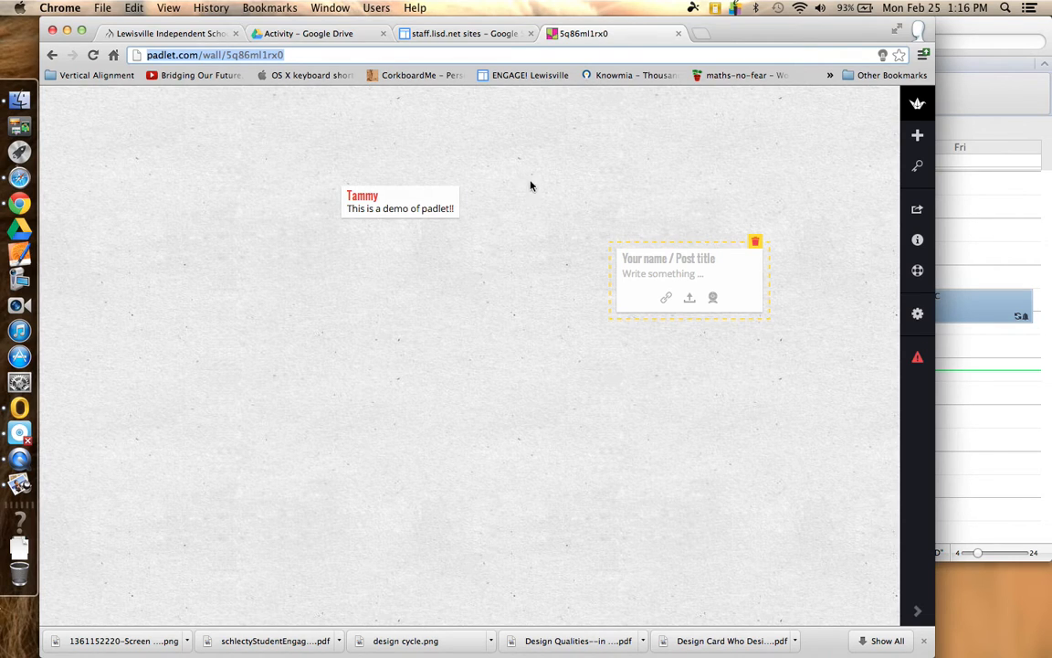
mouse_move(533, 318)
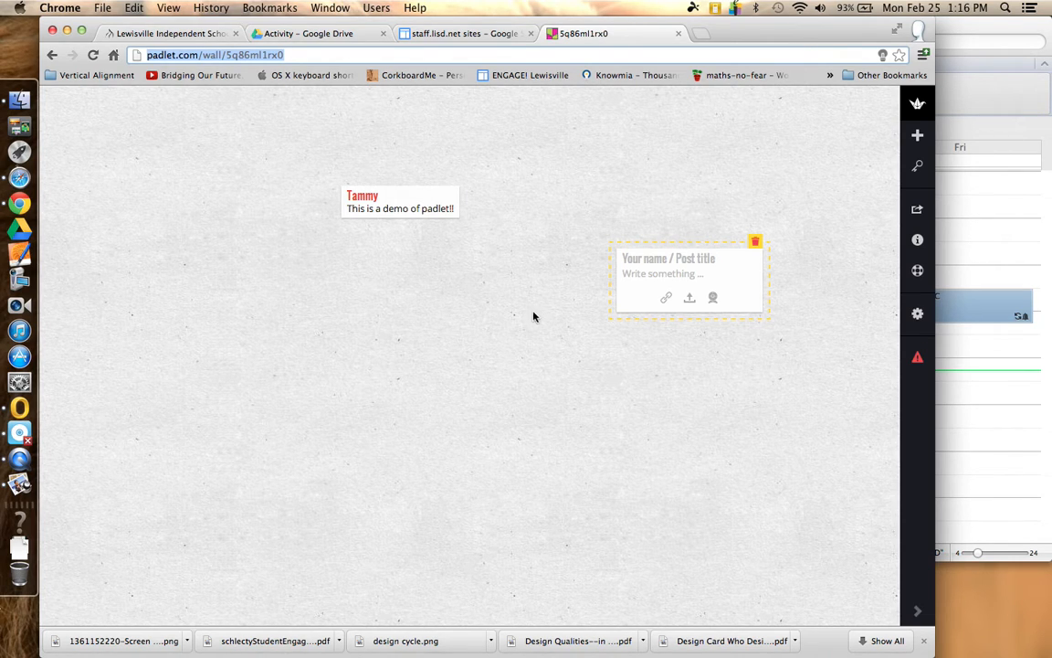
mouse_move(727, 411)
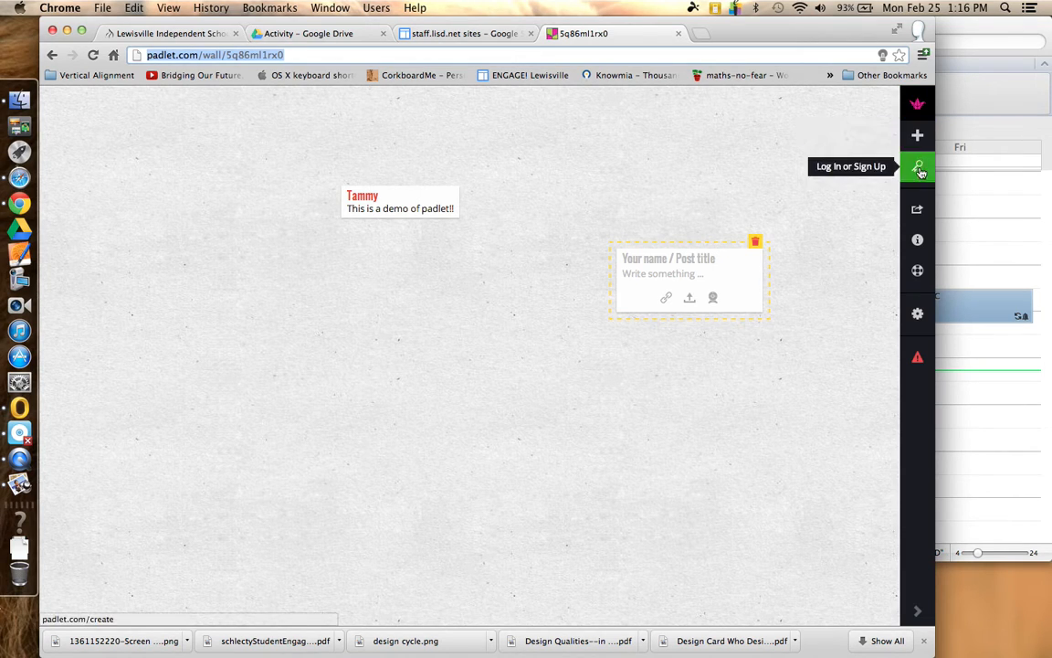
mouse_move(921, 336)
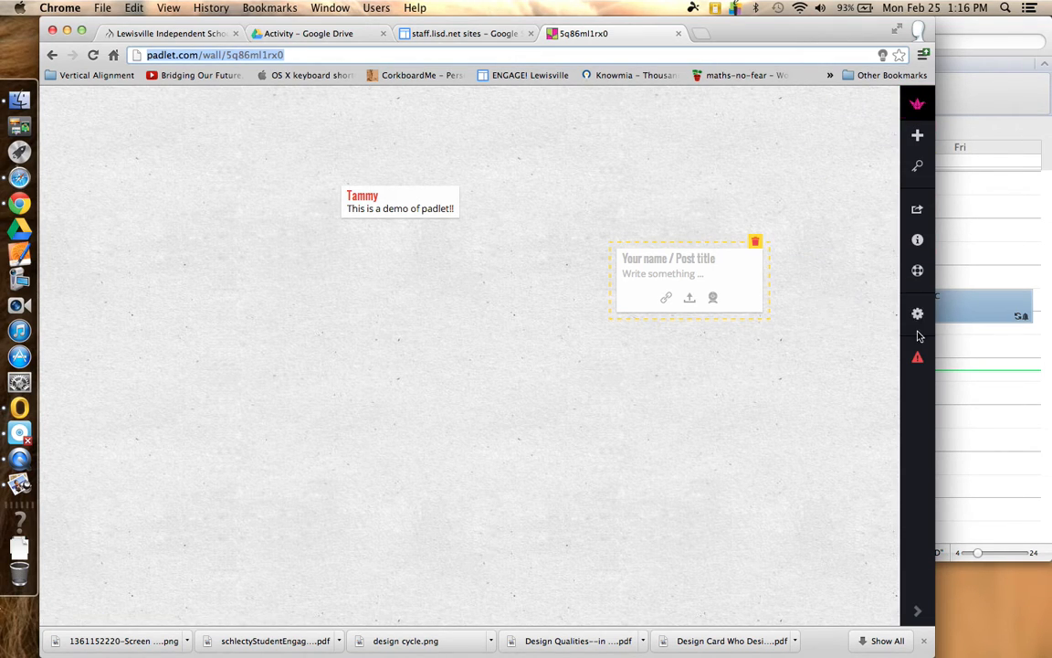
mouse_move(917, 135)
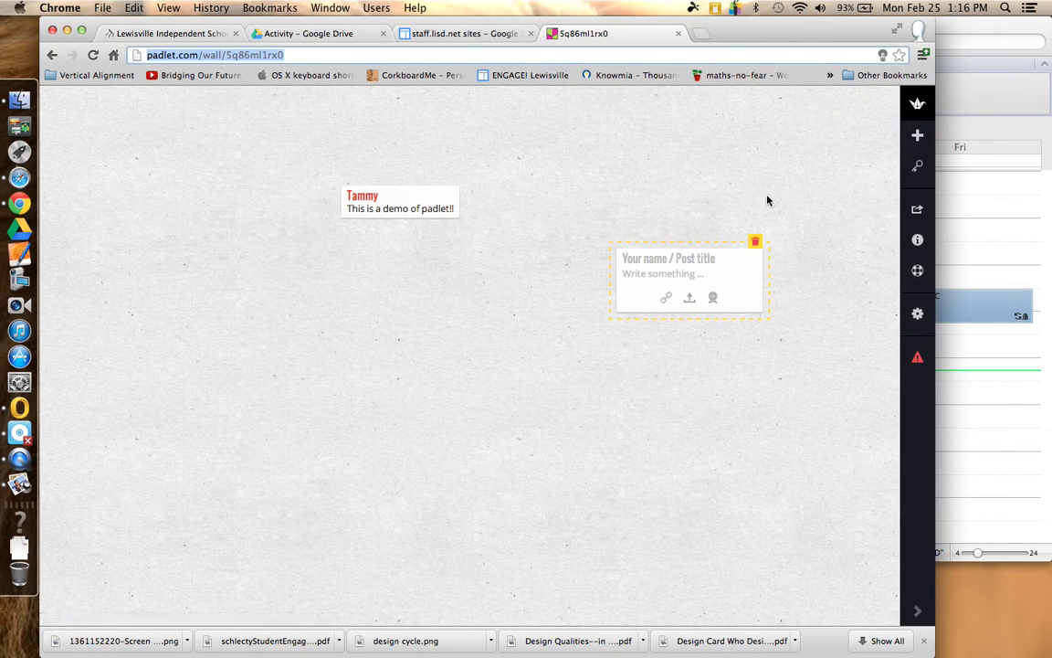
mouse_move(778, 154)
type("padlet.com")
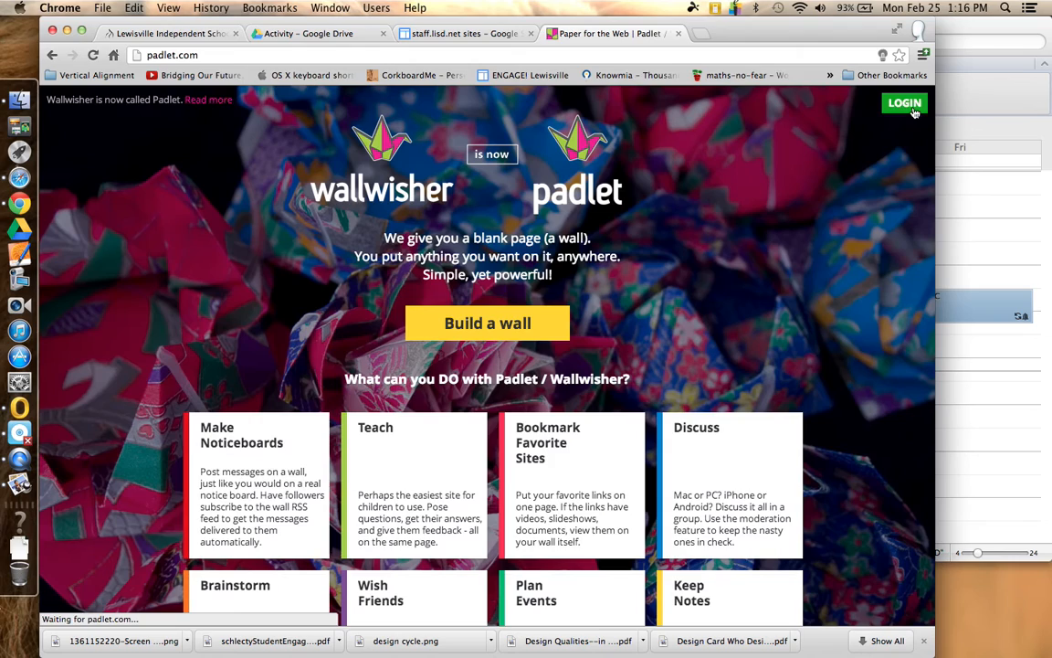
mouse_move(307, 142)
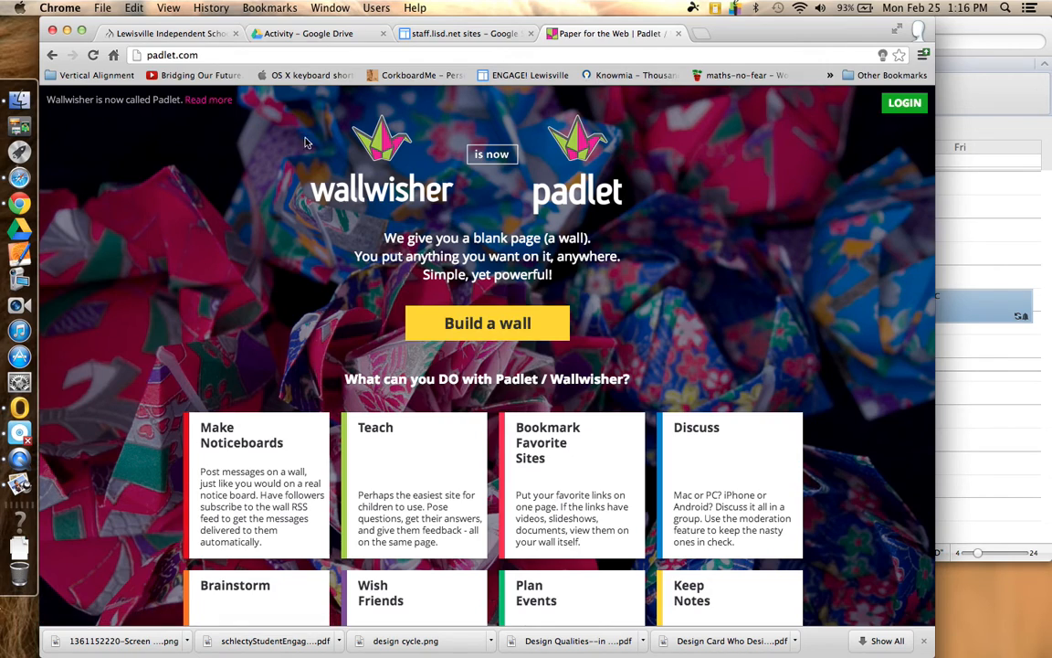
mouse_move(758, 245)
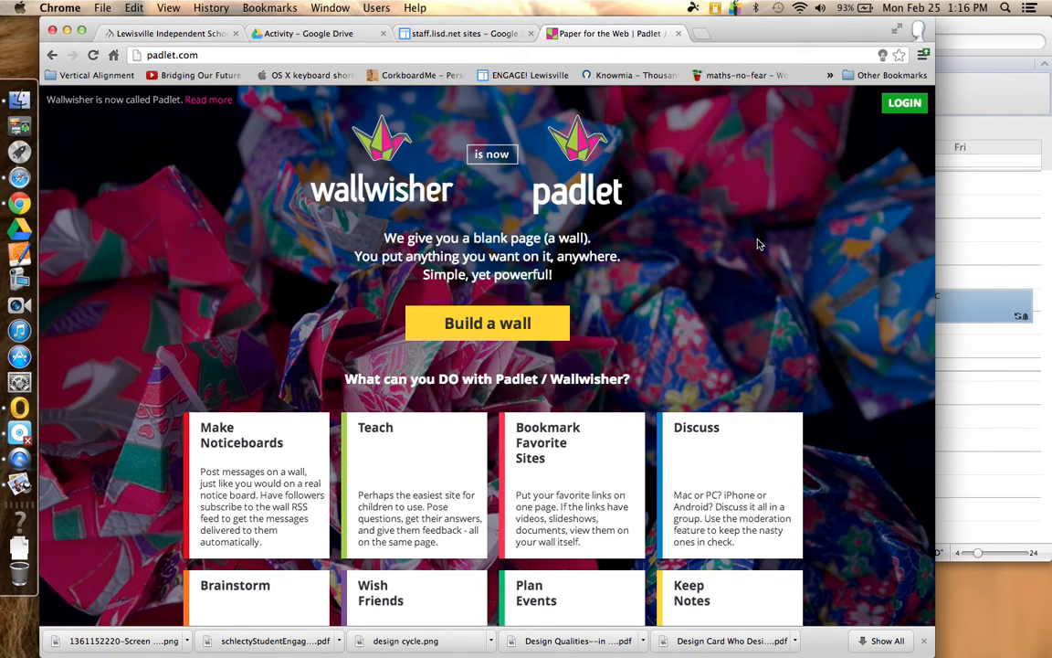